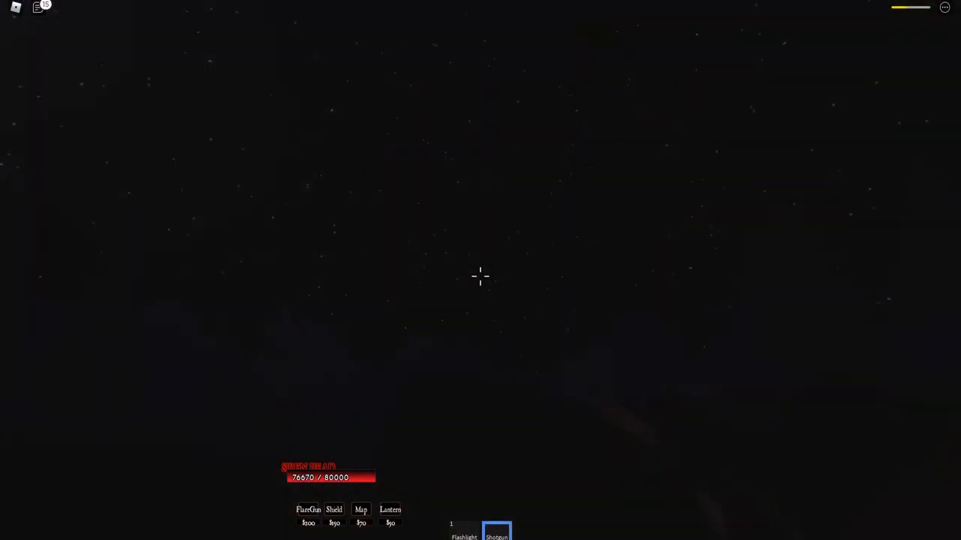
pyautogui.moveTo(823, 304)
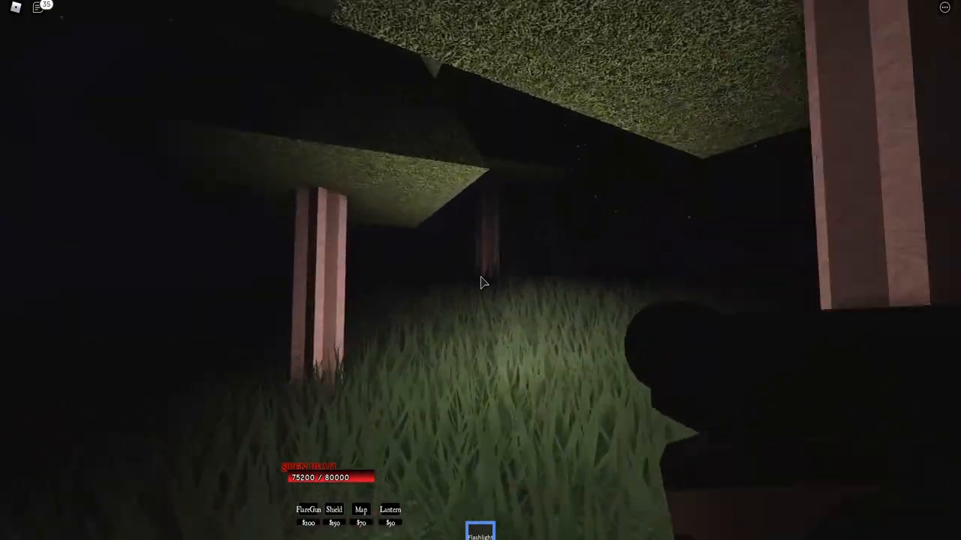
pyautogui.moveTo(480, 282)
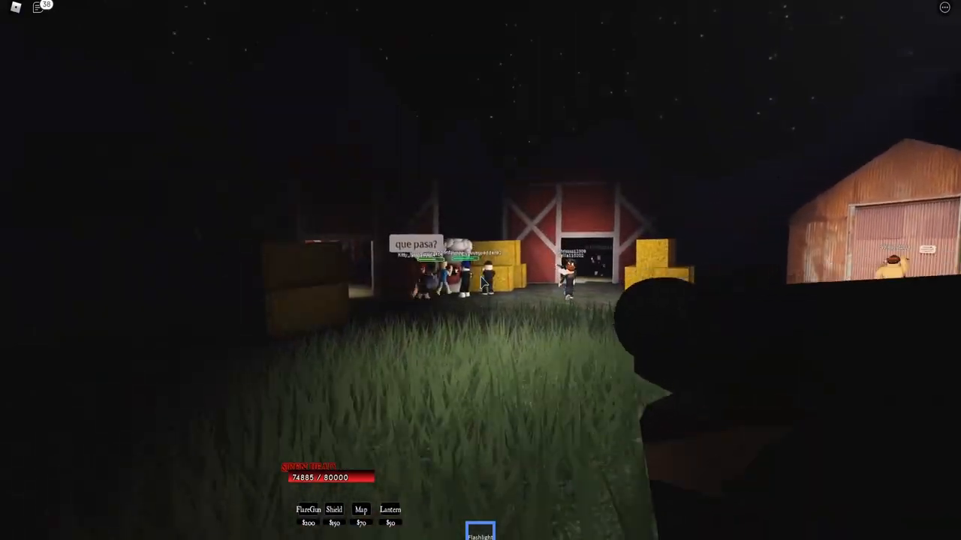
pyautogui.moveTo(480, 282)
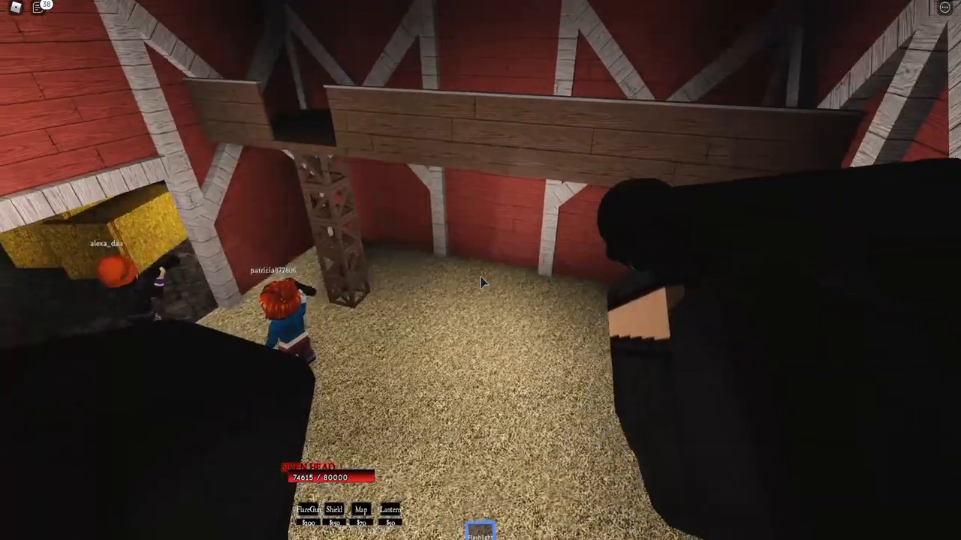
pyautogui.moveTo(480, 282)
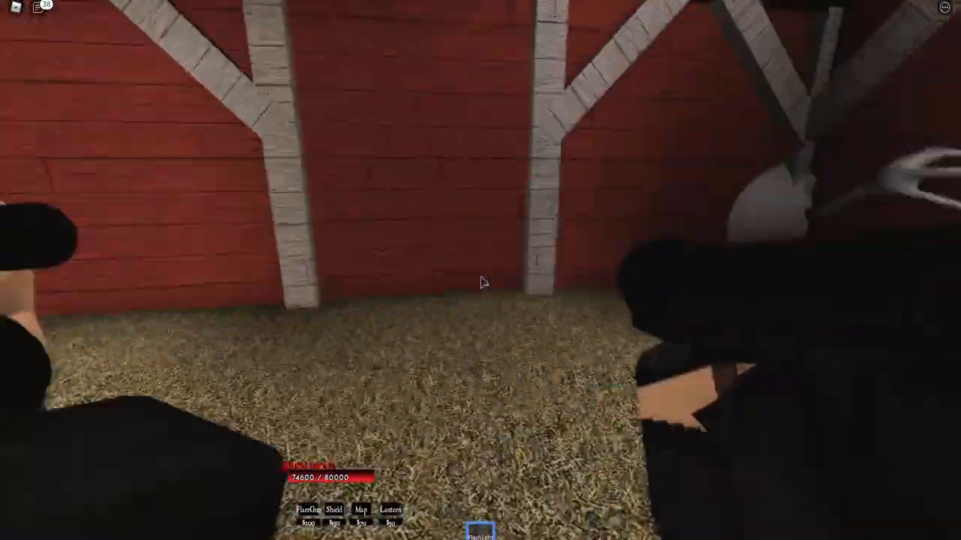